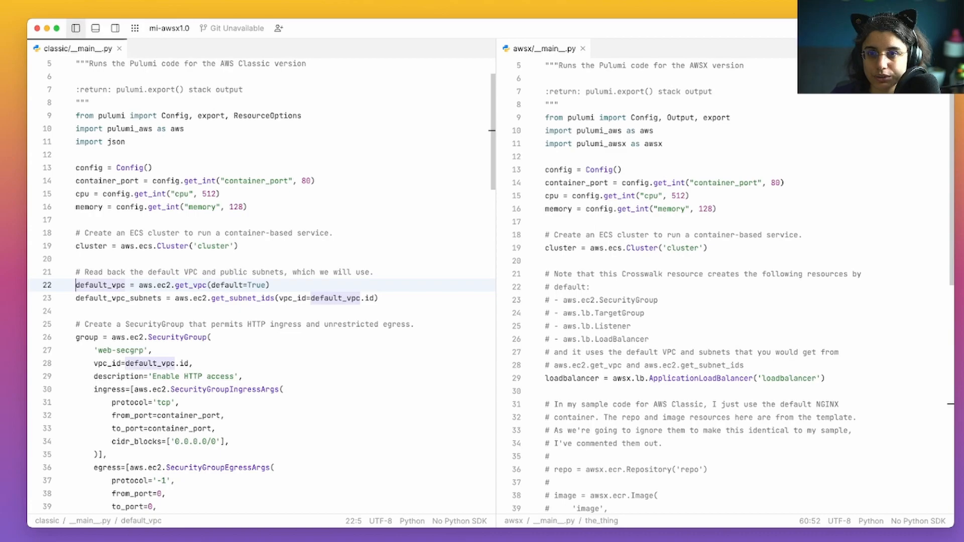
- Mark the Classic config, default_vpc lookup and egress to_port lines, reaching the SecurityGroup and LoadBalancer code
{"action": "left_click", "coordinate": [123, 141]}
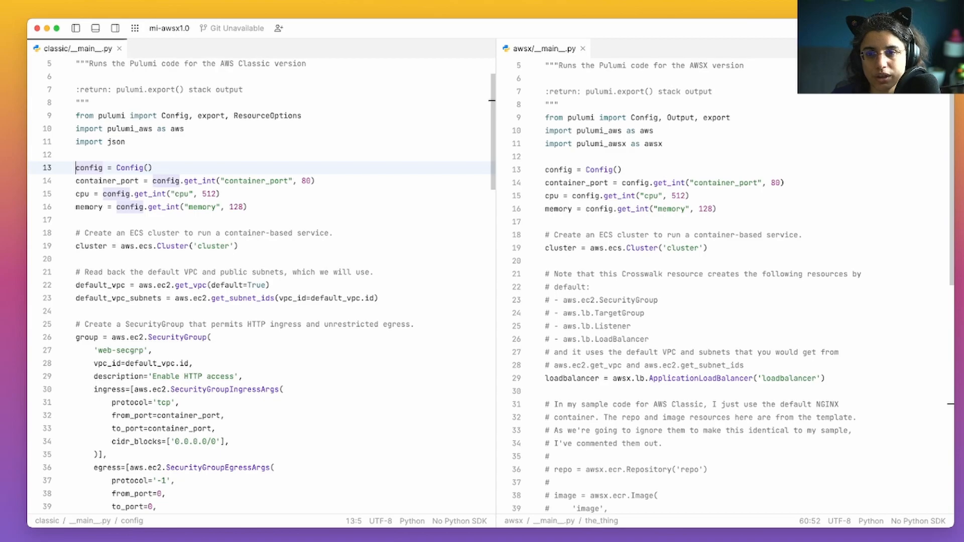
{"action": "scroll", "scroll_direction": "up", "scroll_amount": 3}
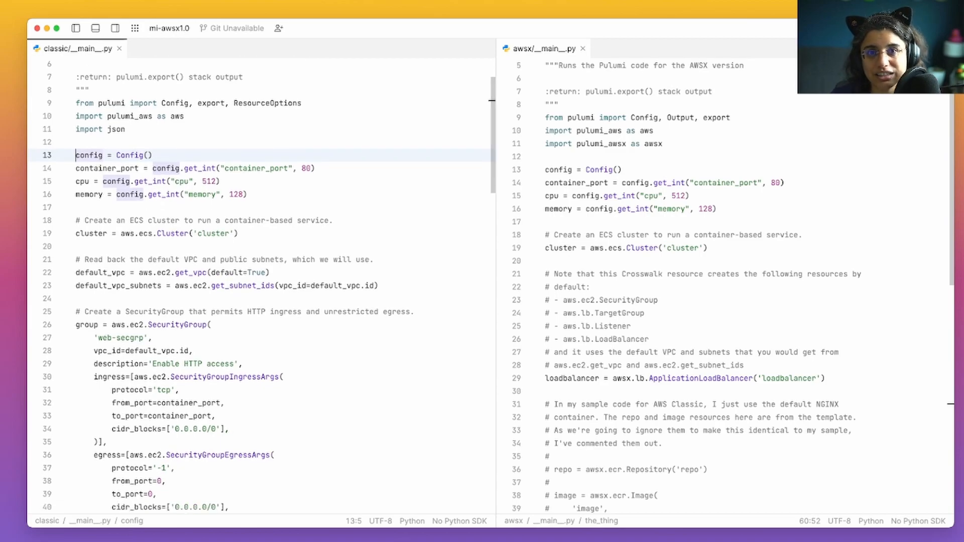
{"action": "left_click", "coordinate": [154, 233]}
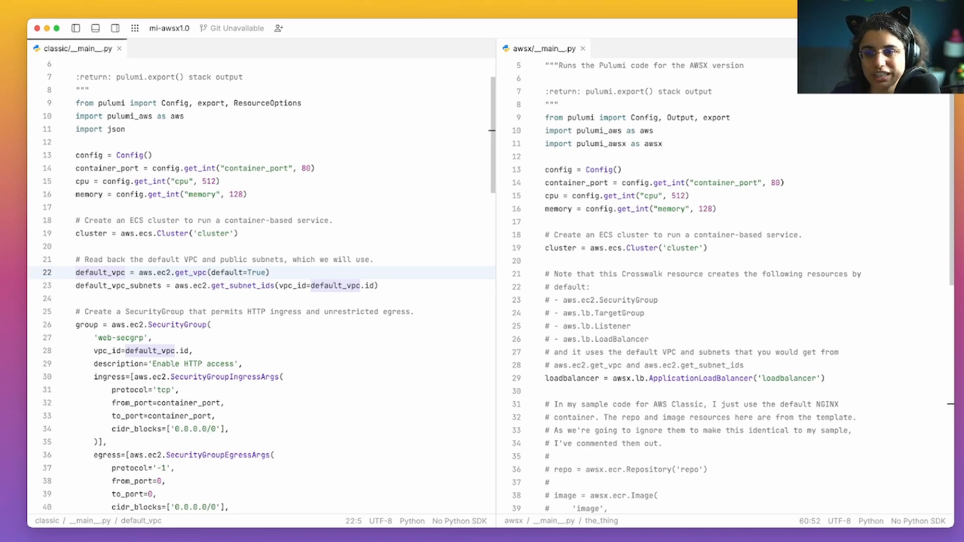
{"action": "left_click", "coordinate": [154, 324]}
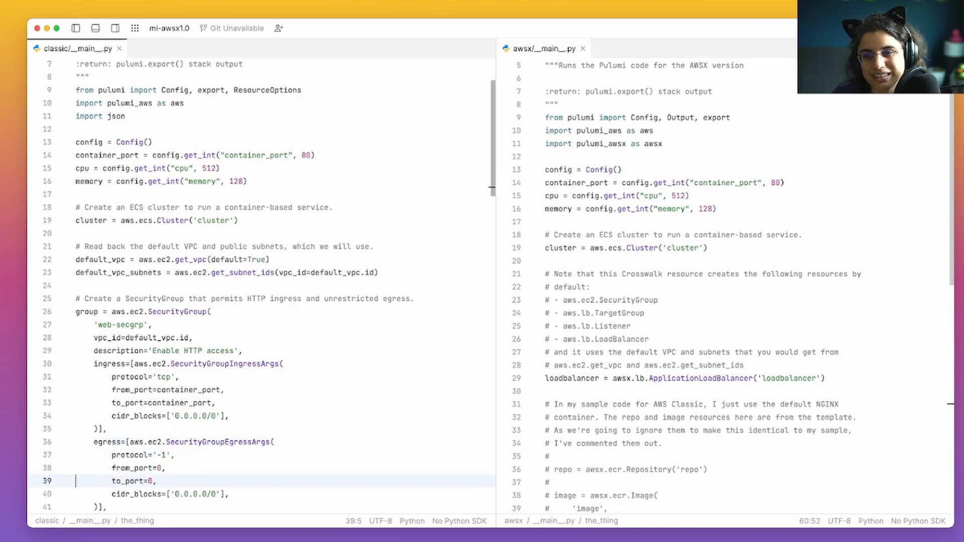
{"action": "scroll", "scroll_direction": "down", "scroll_amount": 3}
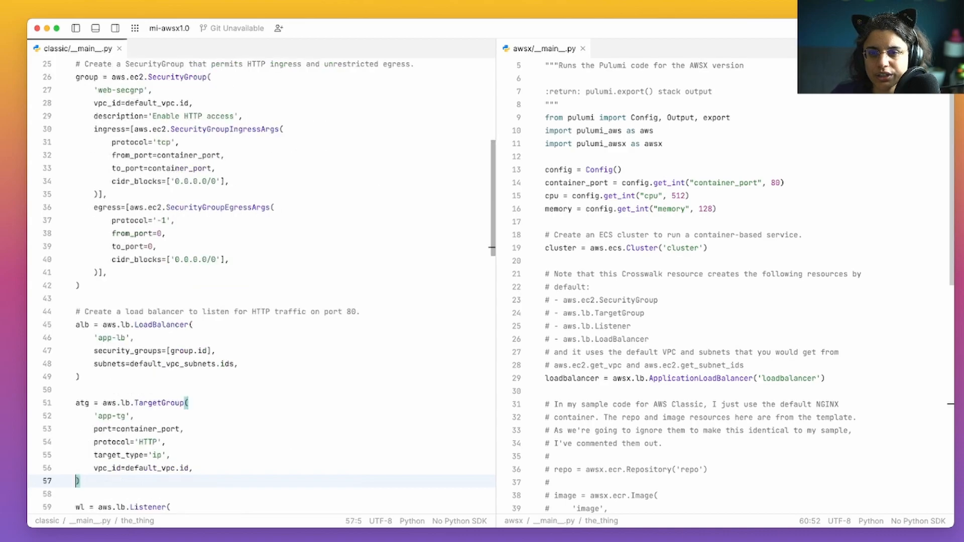
- Scroll the Classic file past the Listener to the IAM Role and RolePolicyAttachment blocks
{"action": "scroll", "scroll_direction": "down", "scroll_amount": 3}
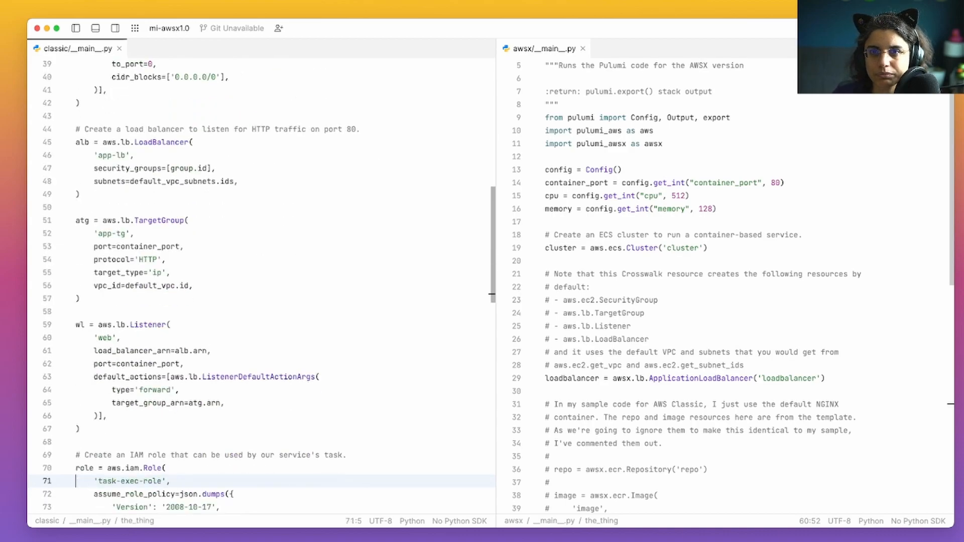
{"action": "scroll", "scroll_direction": "down", "scroll_amount": 3}
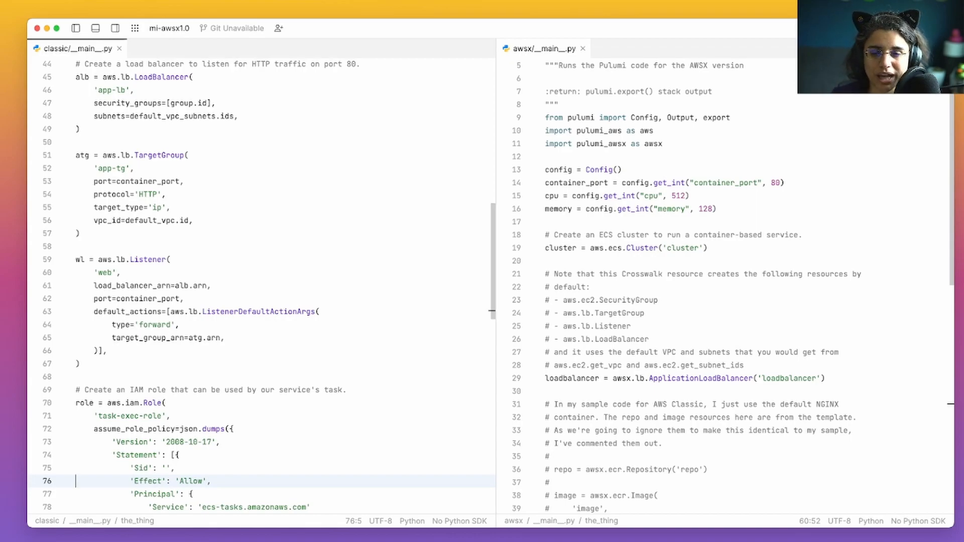
{"action": "scroll", "scroll_direction": "down", "scroll_amount": 3}
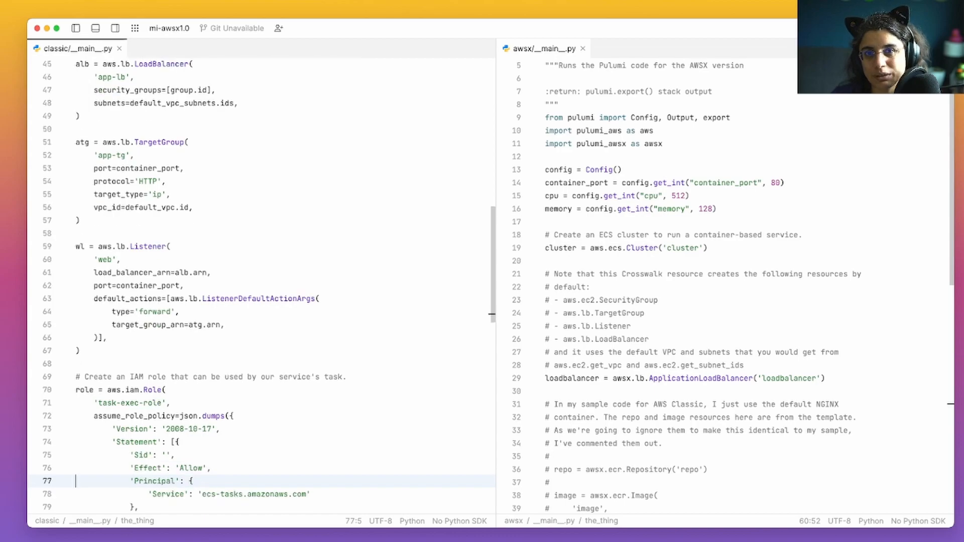
{"action": "scroll", "scroll_direction": "down", "scroll_amount": 3}
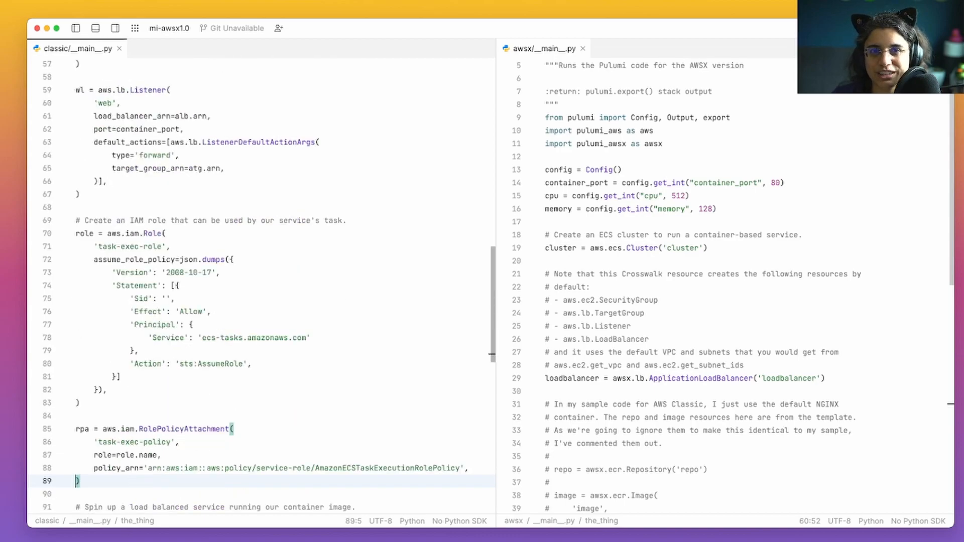
- Mark the task's execution_role_arn line and reach the TaskDefinition and ECS Service code
{"action": "scroll", "scroll_direction": "down", "scroll_amount": 3}
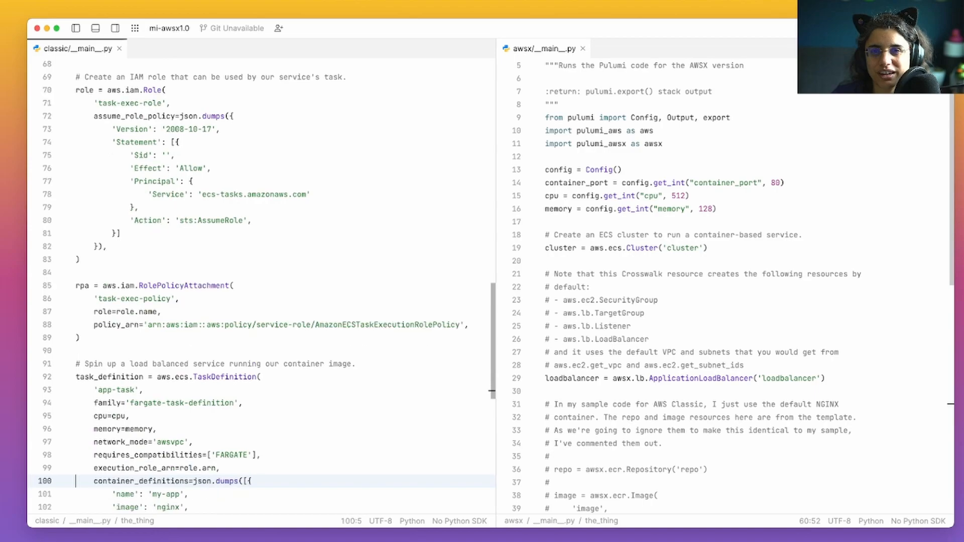
{"action": "left_click", "coordinate": [135, 207]}
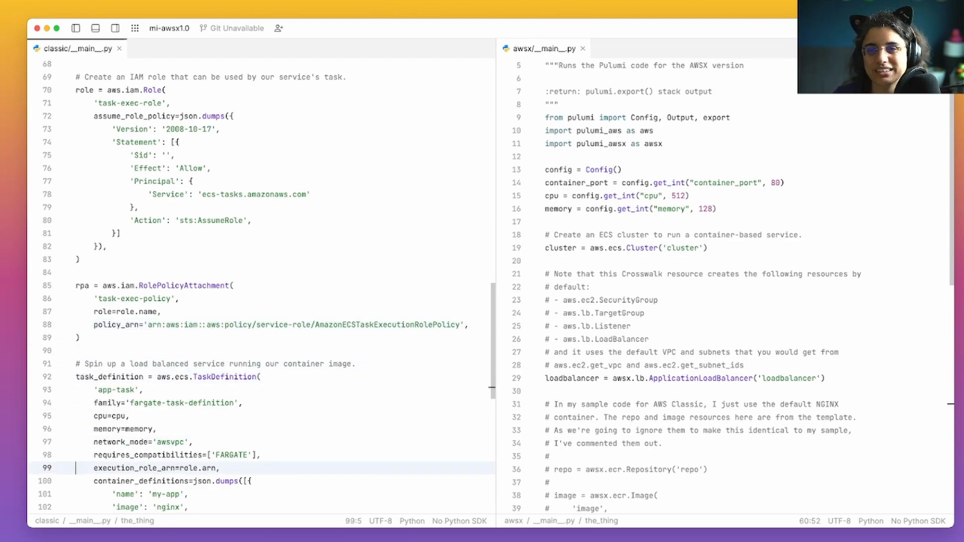
{"action": "scroll", "scroll_direction": "down", "scroll_amount": 3}
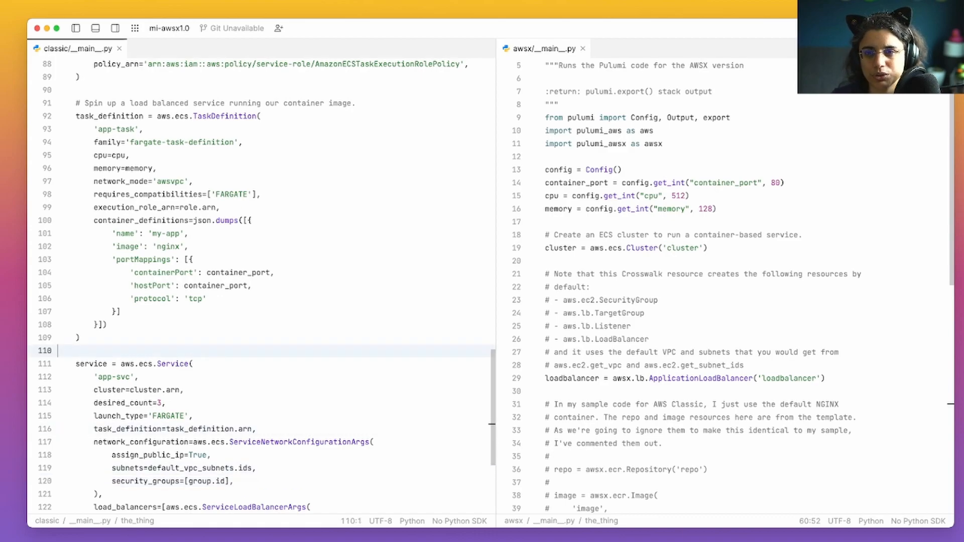
- Mark the nginx image and network_configuration lines, then reach export('url', alb.dns_name) at the file's end
{"action": "left_click", "coordinate": [169, 247]}
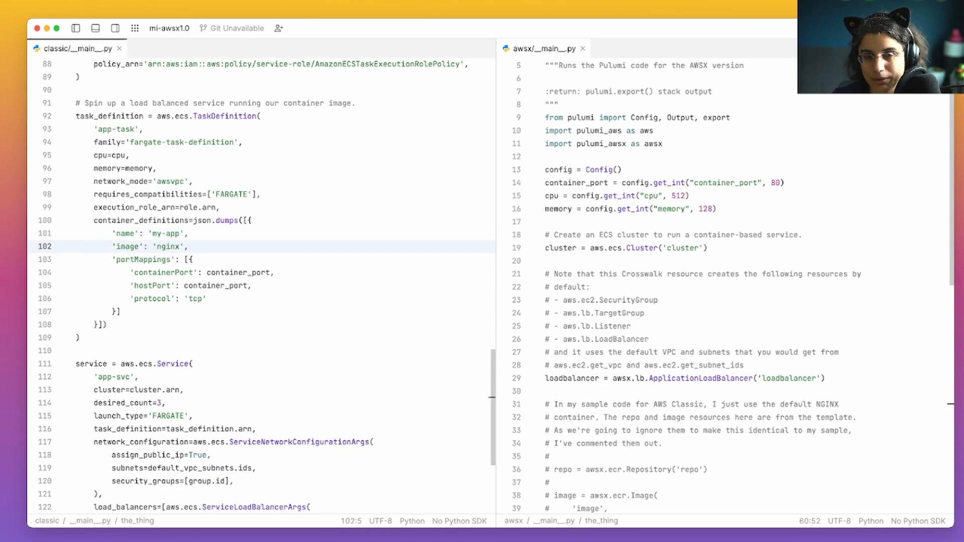
{"action": "left_click", "coordinate": [76, 247]}
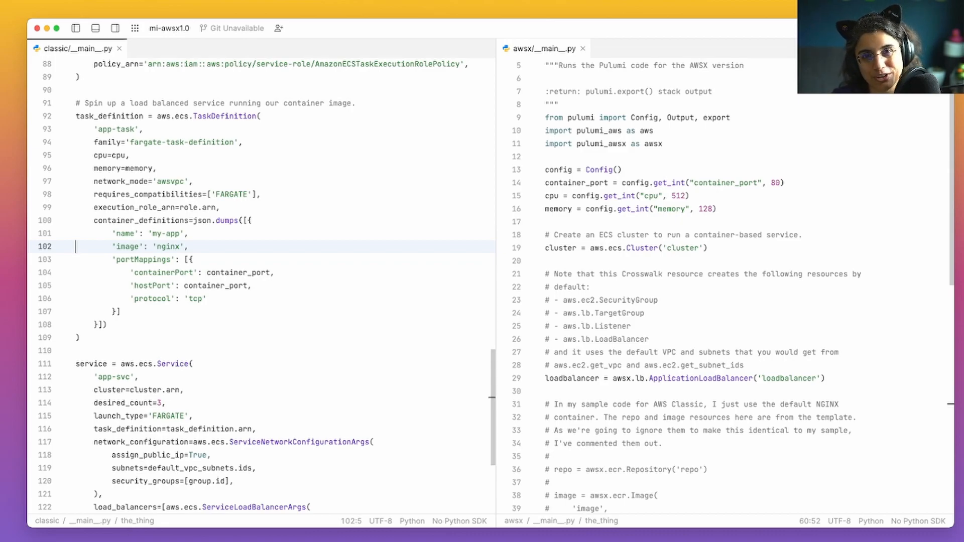
{"action": "left_click", "coordinate": [77, 337]}
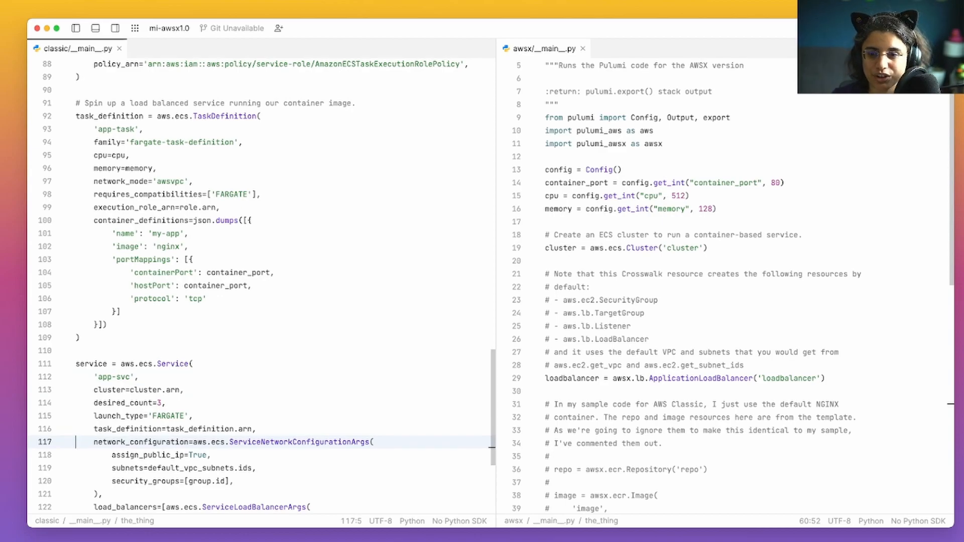
{"action": "scroll", "scroll_direction": "down", "scroll_amount": 3}
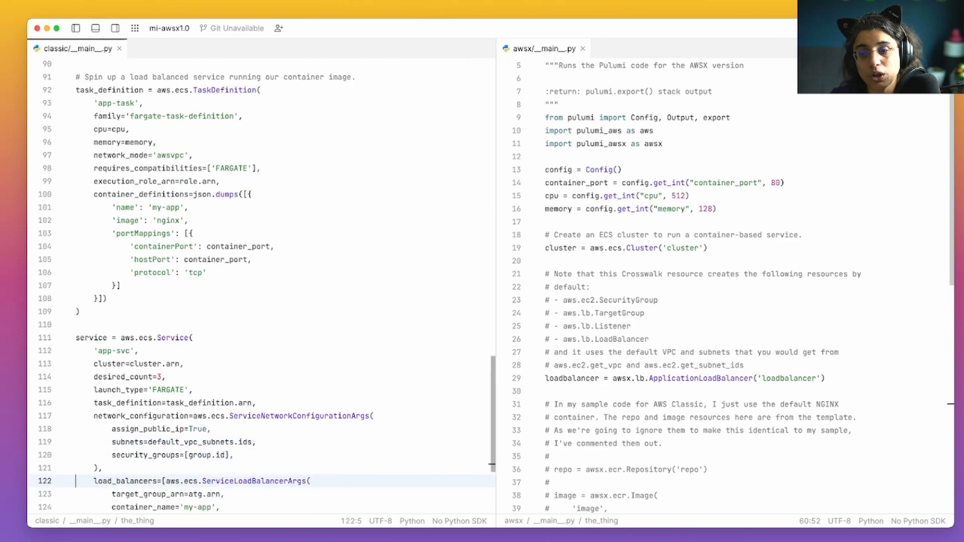
{"action": "scroll", "scroll_direction": "down", "scroll_amount": 3}
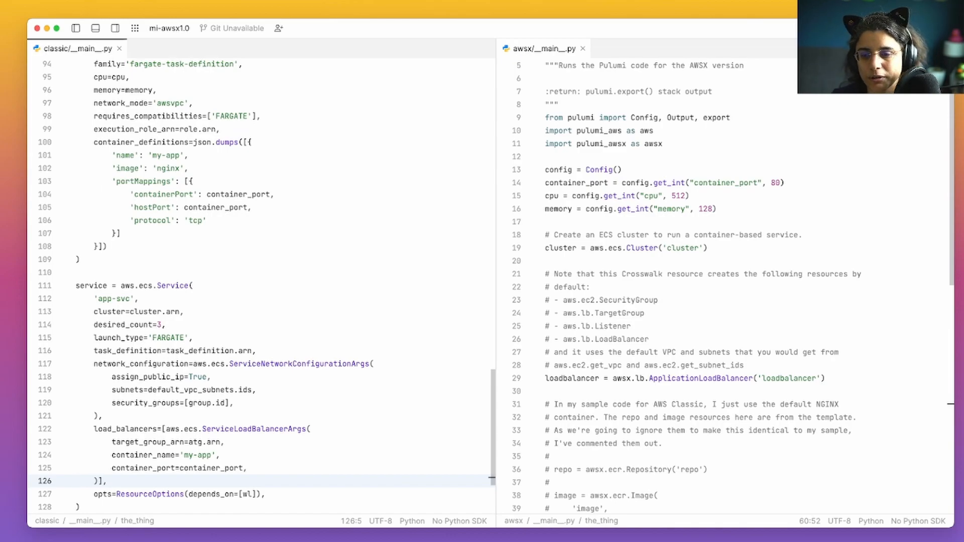
{"action": "scroll", "scroll_direction": "down", "scroll_amount": 3}
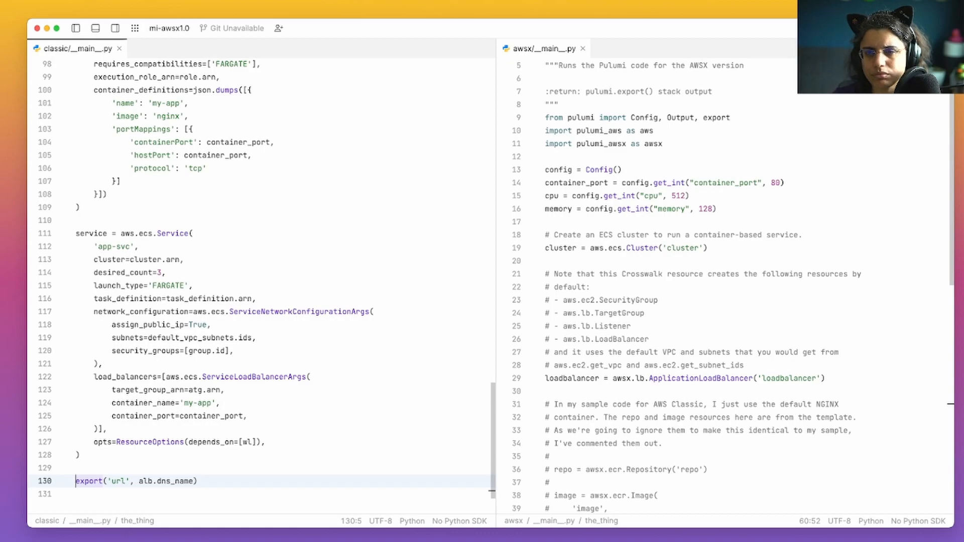
- Mark the AWSX container_port line and its default VPC comment near the top of both files
{"action": "scroll", "scroll_direction": "up", "scroll_amount": 3}
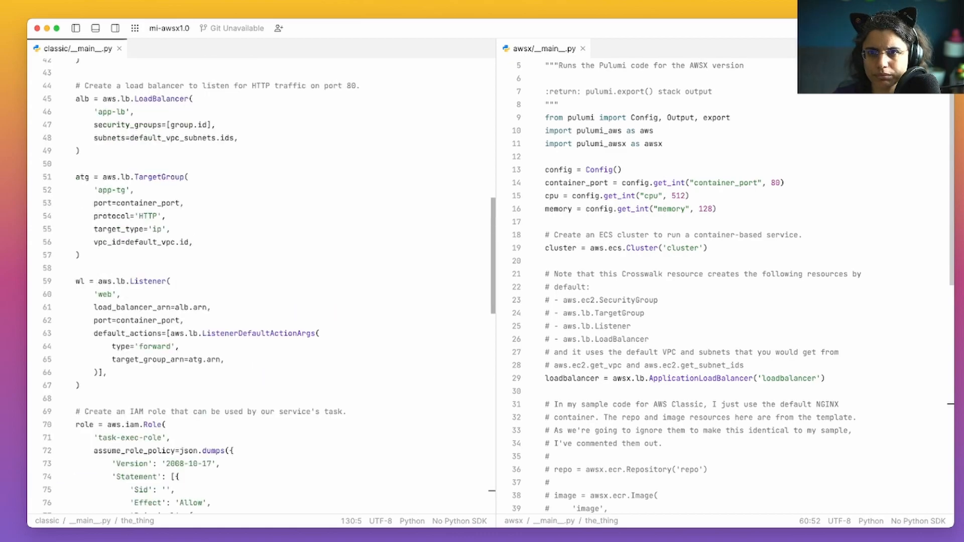
{"action": "scroll", "scroll_direction": "up", "scroll_amount": 3}
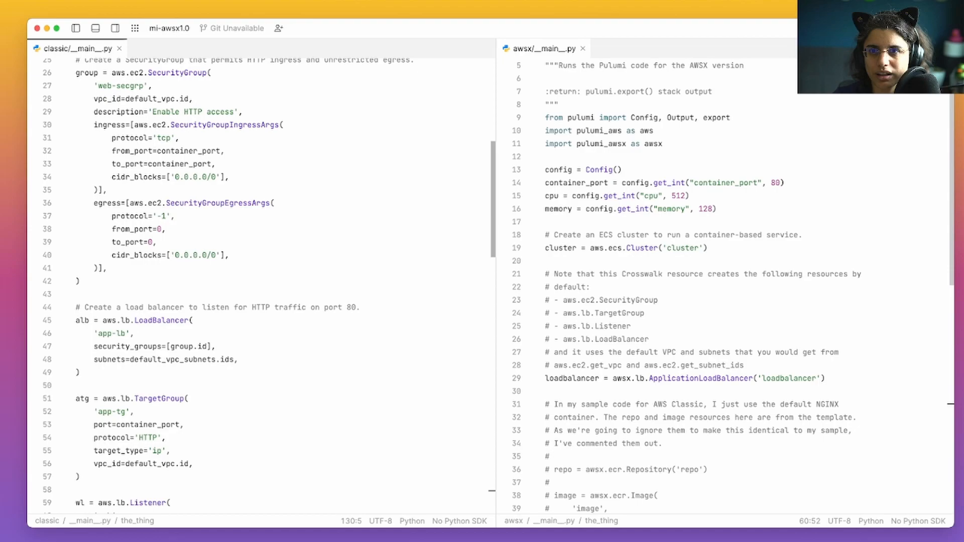
{"action": "scroll", "scroll_direction": "up", "scroll_amount": 3}
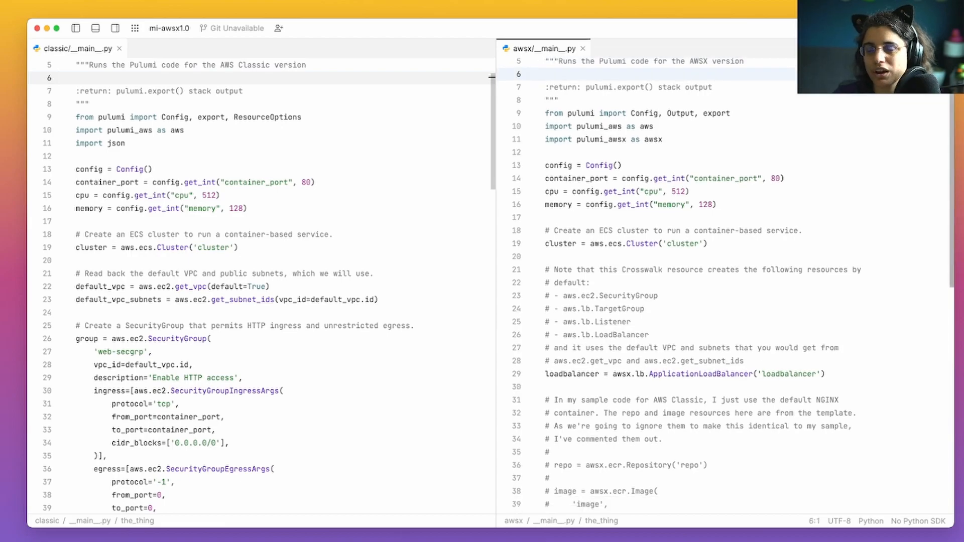
{"action": "scroll", "scroll_direction": "up", "scroll_amount": 3}
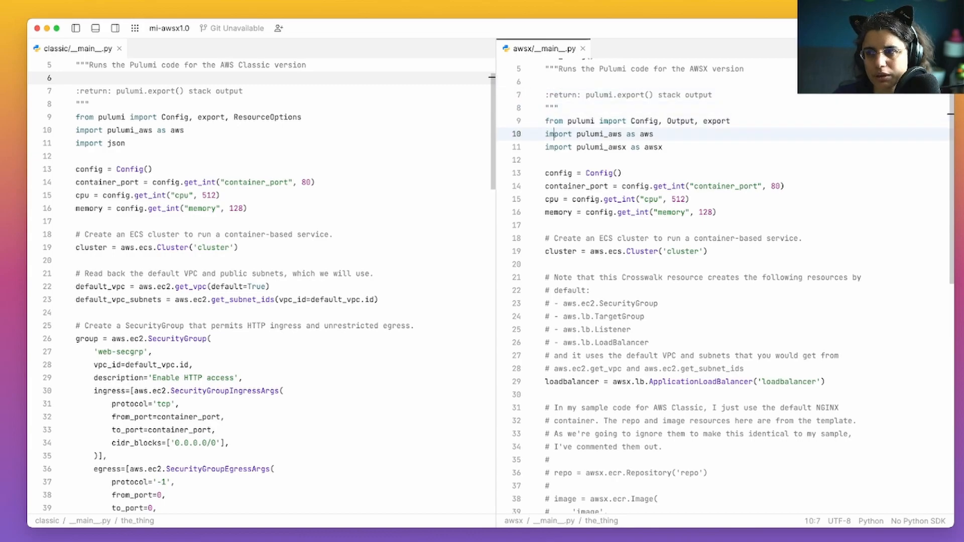
{"action": "left_click", "coordinate": [547, 173]}
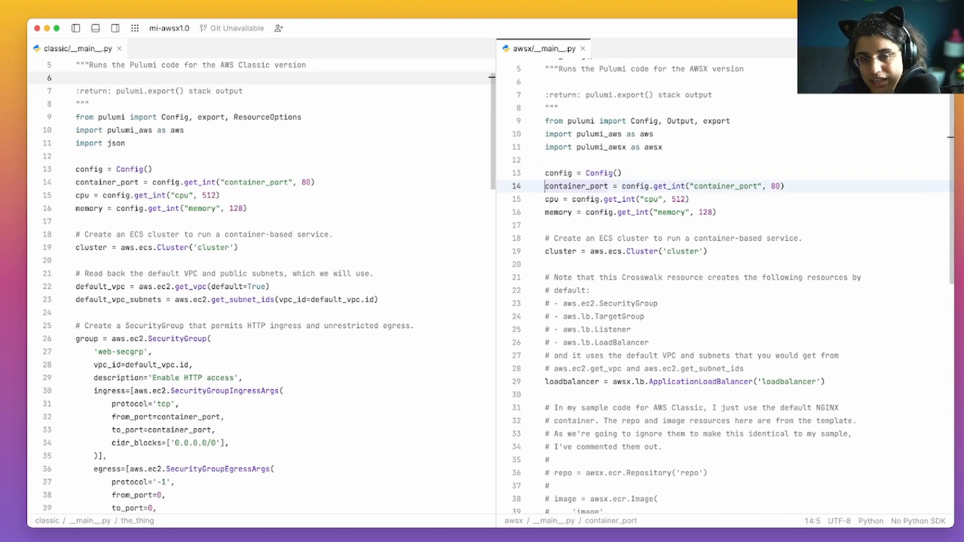
{"action": "left_click", "coordinate": [553, 251]}
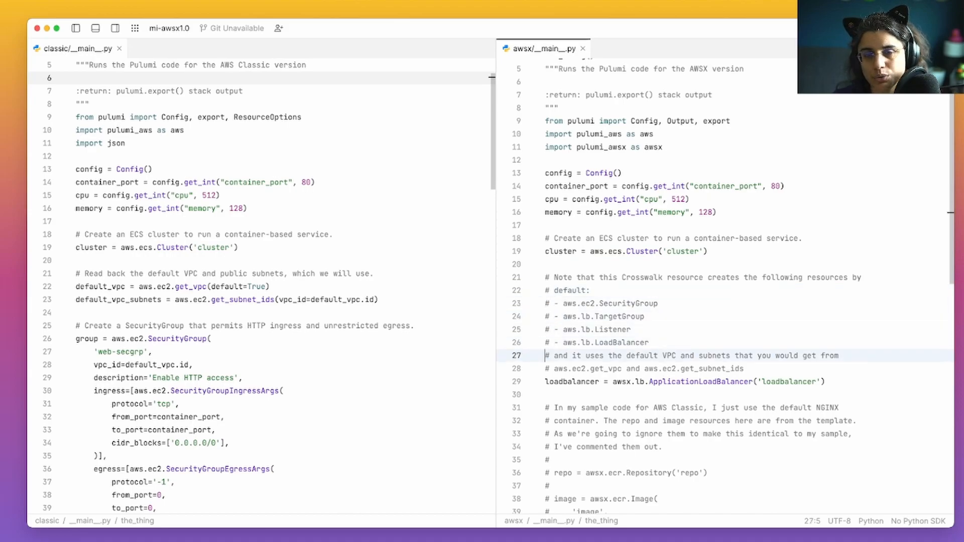
{"action": "left_click", "coordinate": [684, 382]}
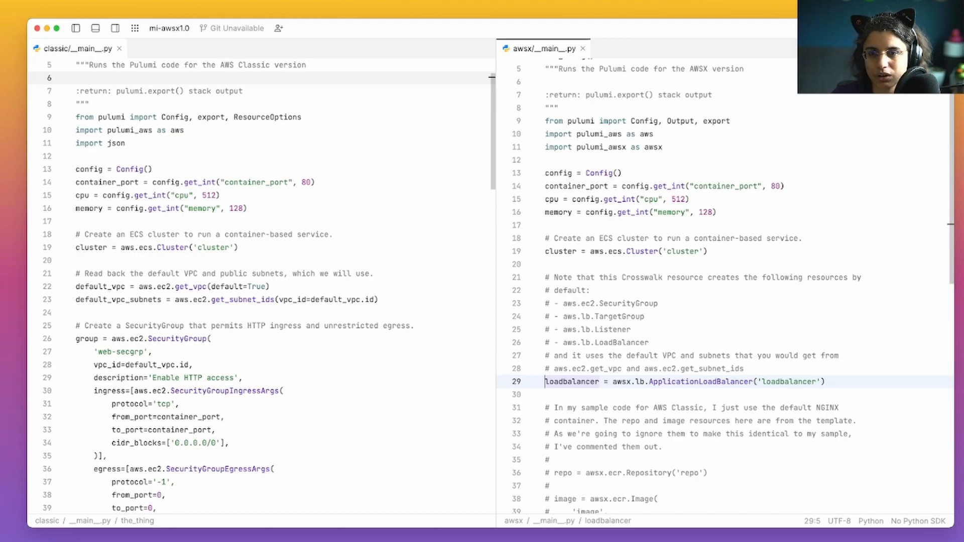
- Mark the Classic default VPC lookup and security group ingress port, reaching the LoadBalancer block
{"action": "left_click", "coordinate": [152, 352]}
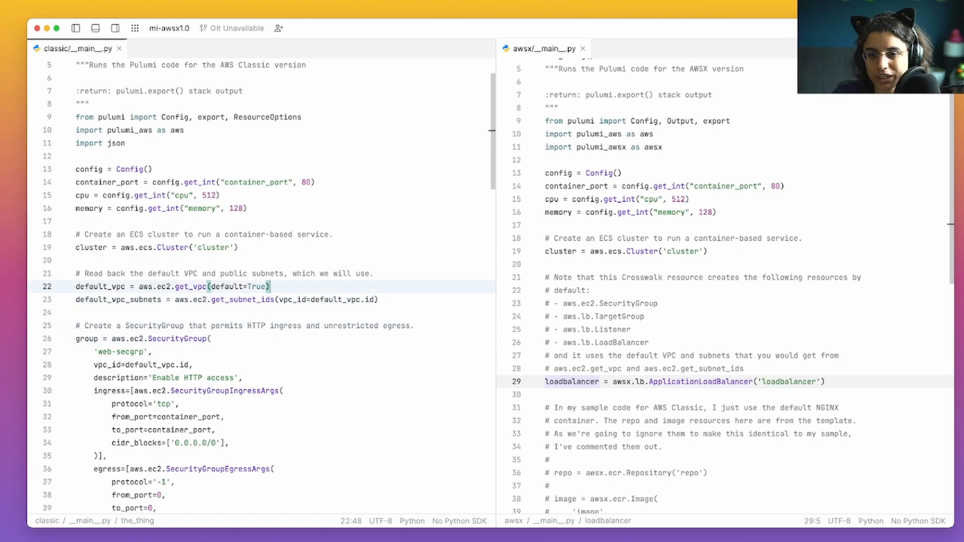
{"action": "left_click", "coordinate": [225, 417]}
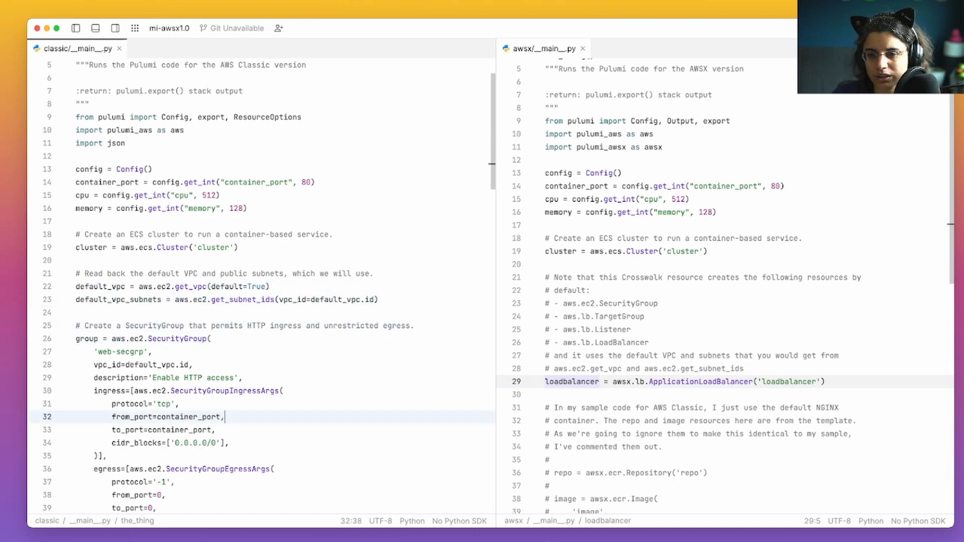
{"action": "scroll", "scroll_direction": "down", "scroll_amount": 3}
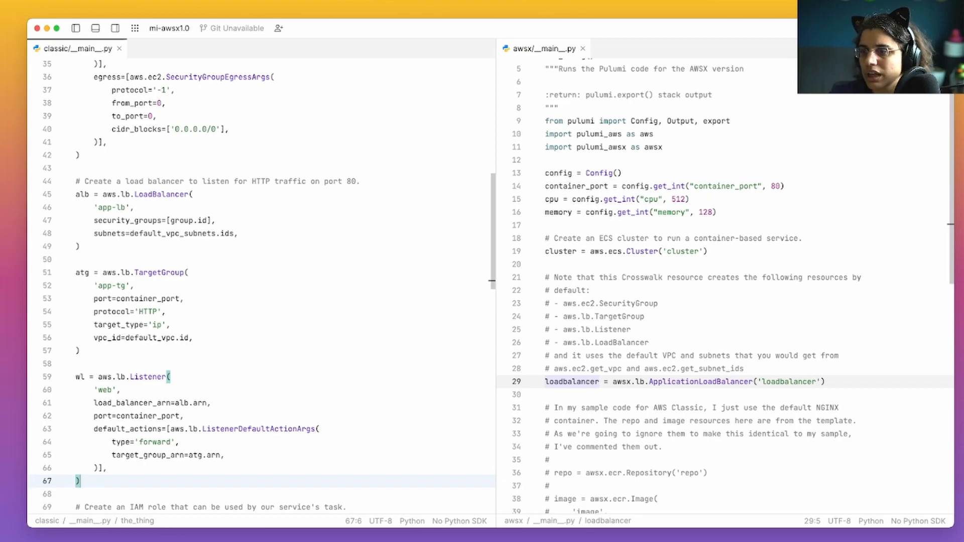
- Mark the AWSX notes about repo and image resources and the end of the commented-out image block
{"action": "left_click", "coordinate": [690, 421]}
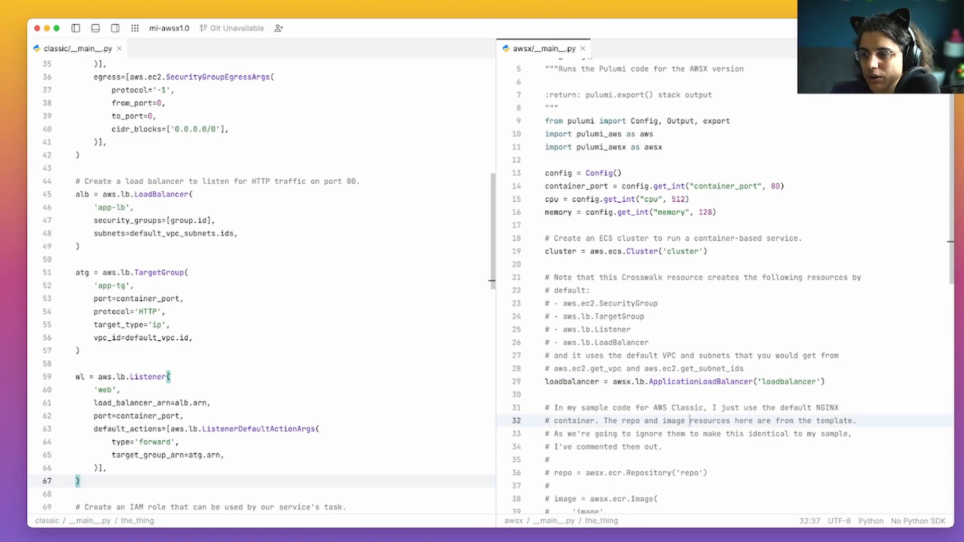
{"action": "scroll", "scroll_direction": "down", "scroll_amount": 3}
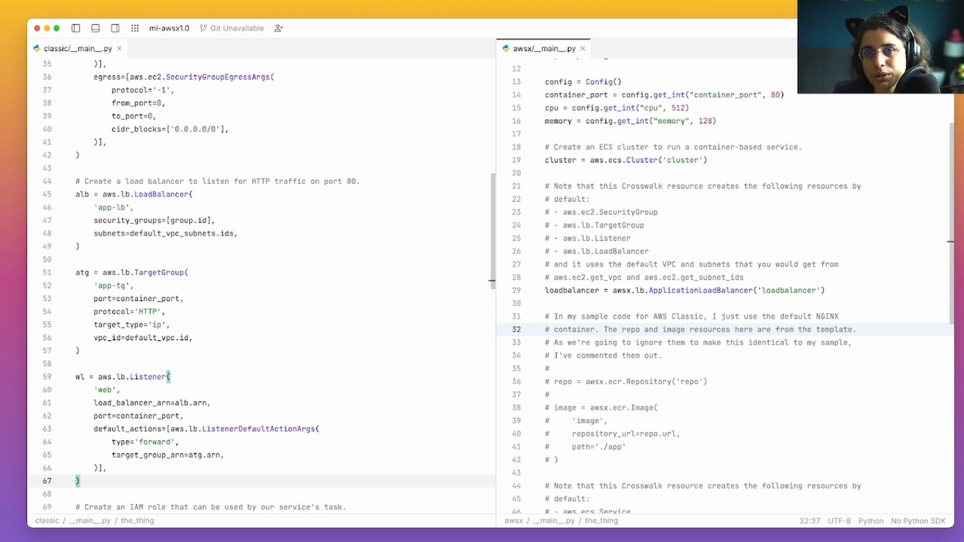
{"action": "left_click", "coordinate": [692, 343]}
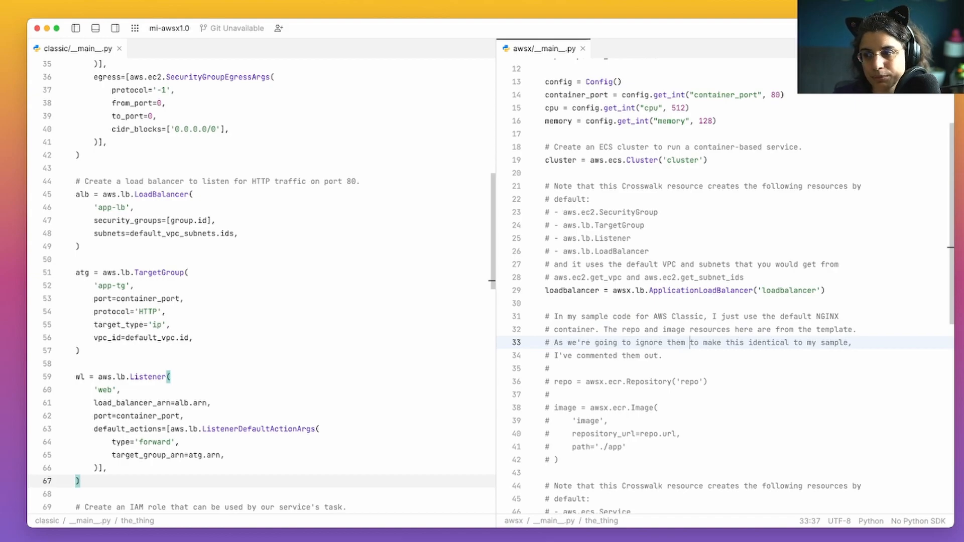
{"action": "left_click", "coordinate": [557, 459]}
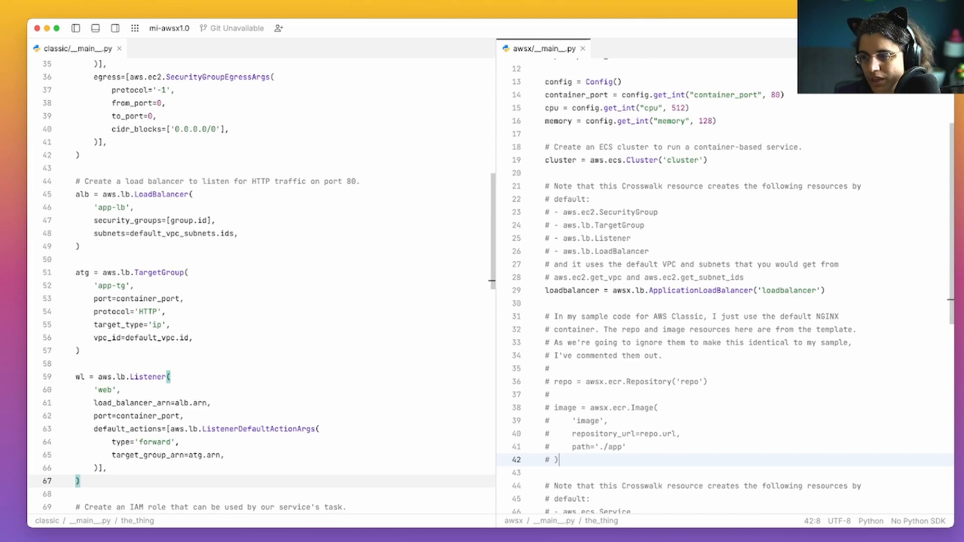
- Reach the awsx.ecs.FargateService block and mark its service variable at line 50
{"action": "scroll", "scroll_direction": "down", "scroll_amount": 3}
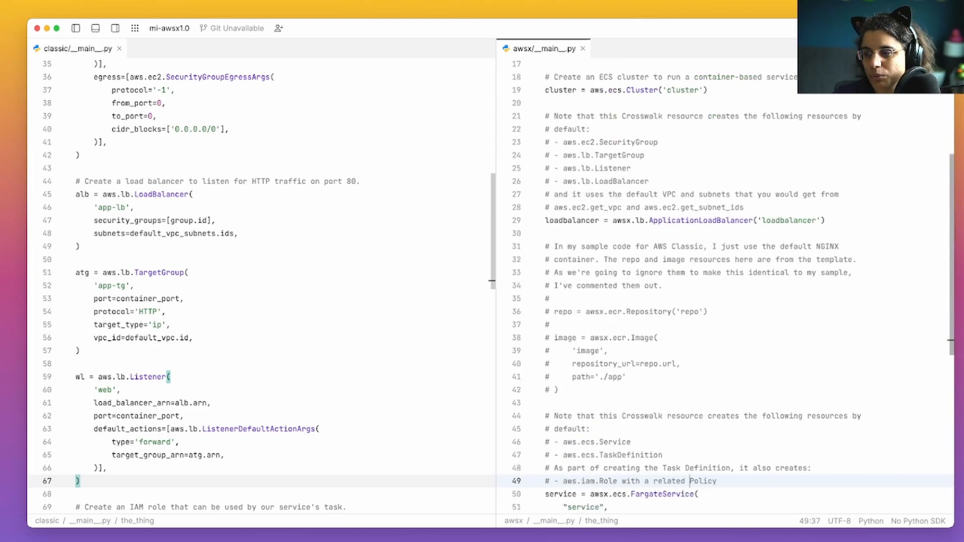
{"action": "scroll", "scroll_direction": "down", "scroll_amount": 3}
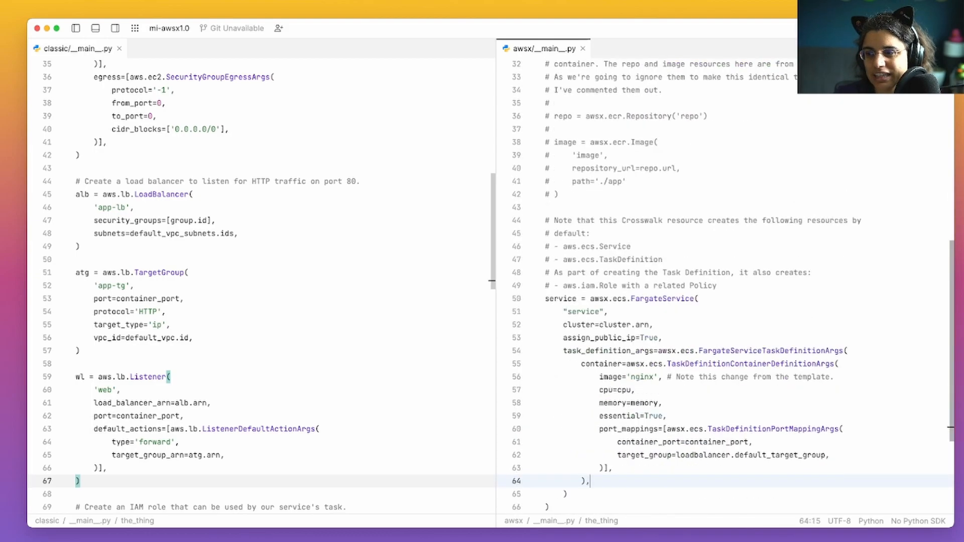
{"action": "scroll", "scroll_direction": "down", "scroll_amount": 3}
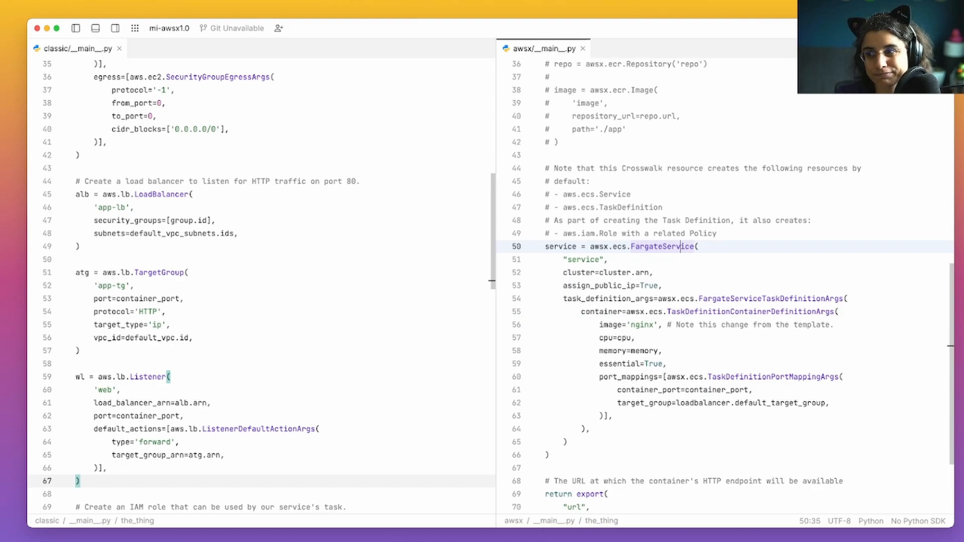
{"action": "left_click", "coordinate": [562, 246]}
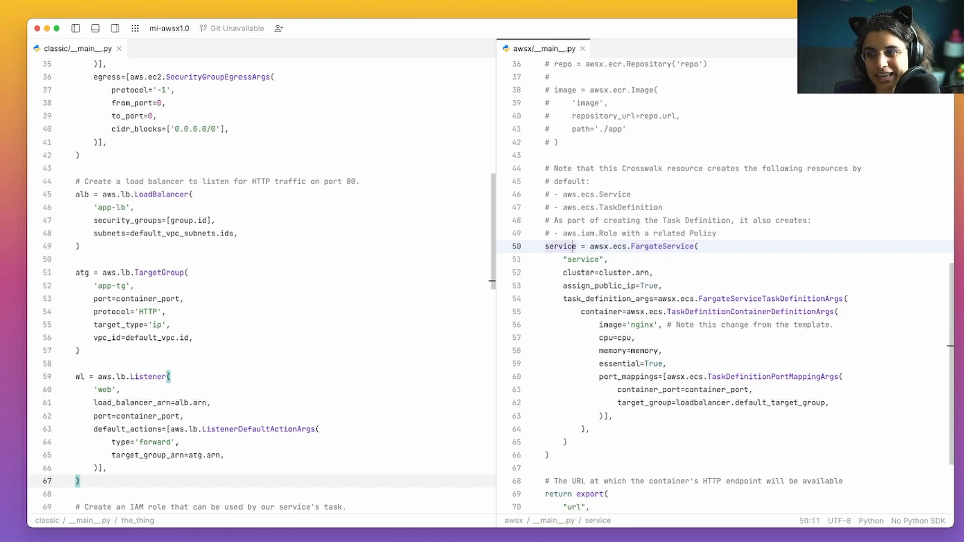
{"action": "left_click", "coordinate": [548, 246]}
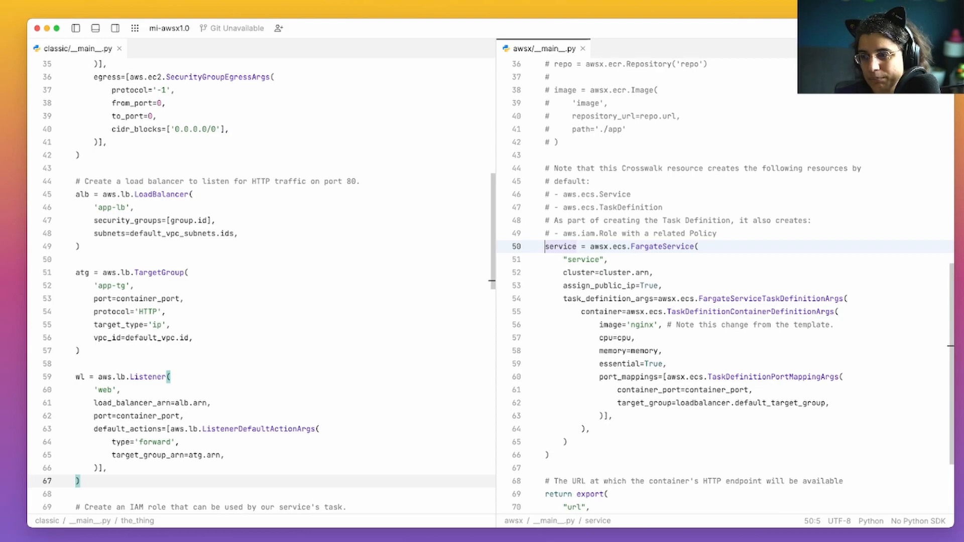
- Mark the end of the Classic Service definition, then the AWSX task definition arguments and nginx image line
{"action": "scroll", "scroll_direction": "down", "scroll_amount": 3}
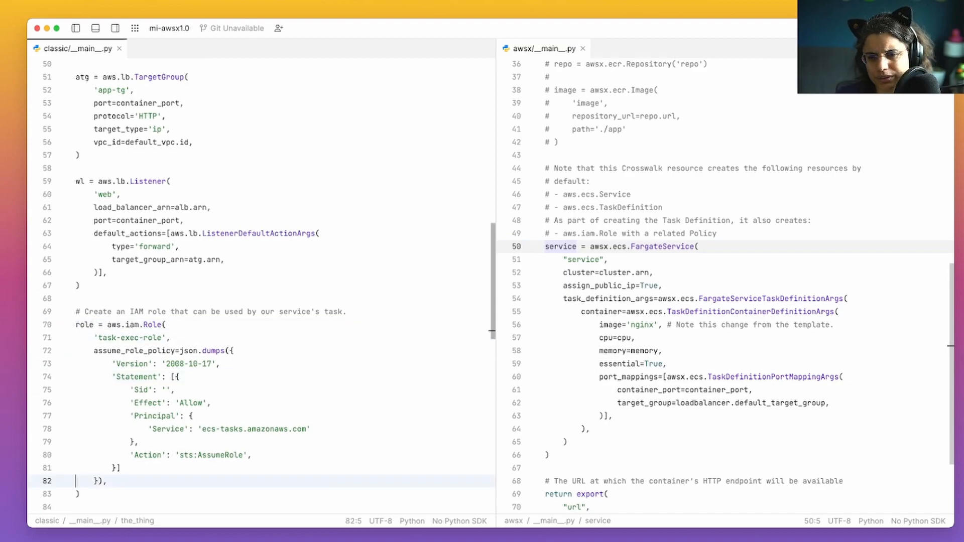
{"action": "scroll", "scroll_direction": "down", "scroll_amount": 3}
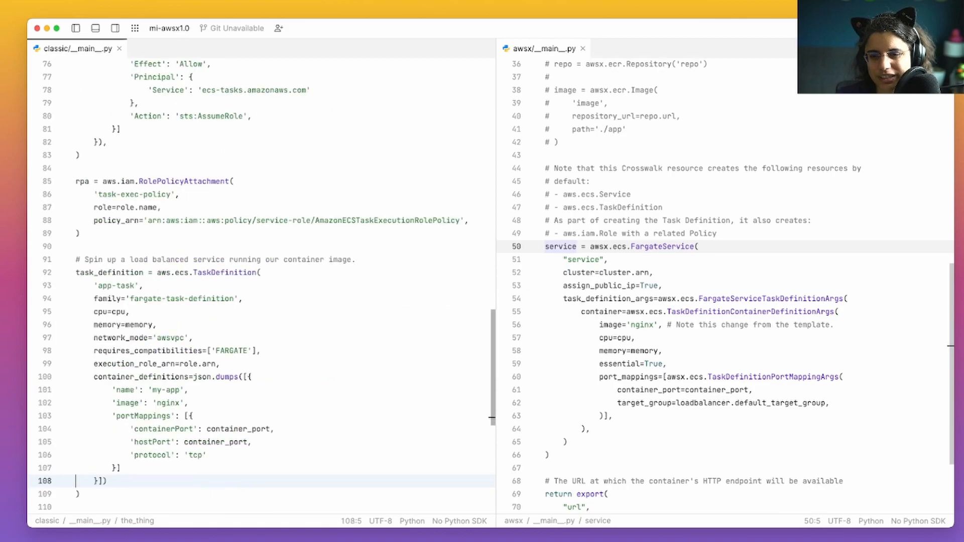
{"action": "scroll", "scroll_direction": "down", "scroll_amount": 3}
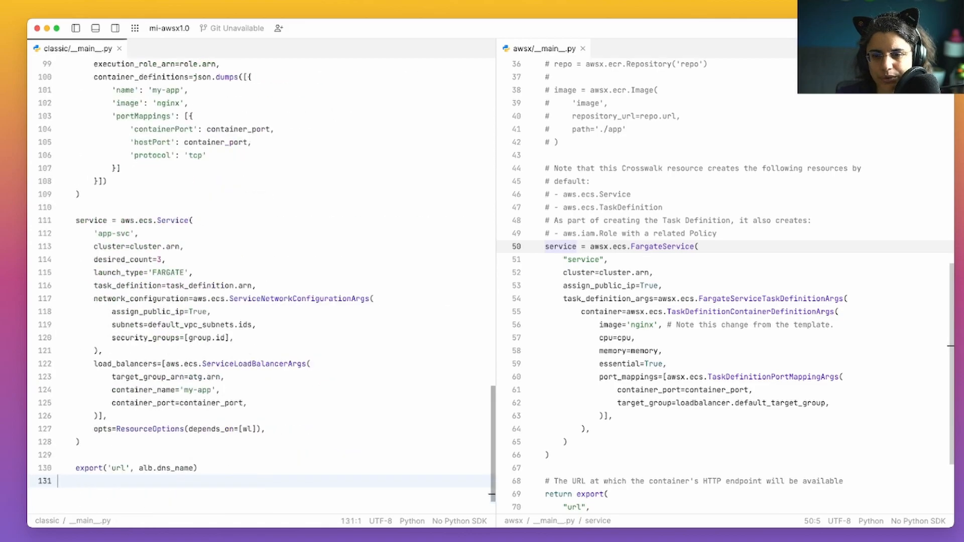
{"action": "left_click", "coordinate": [76, 442]}
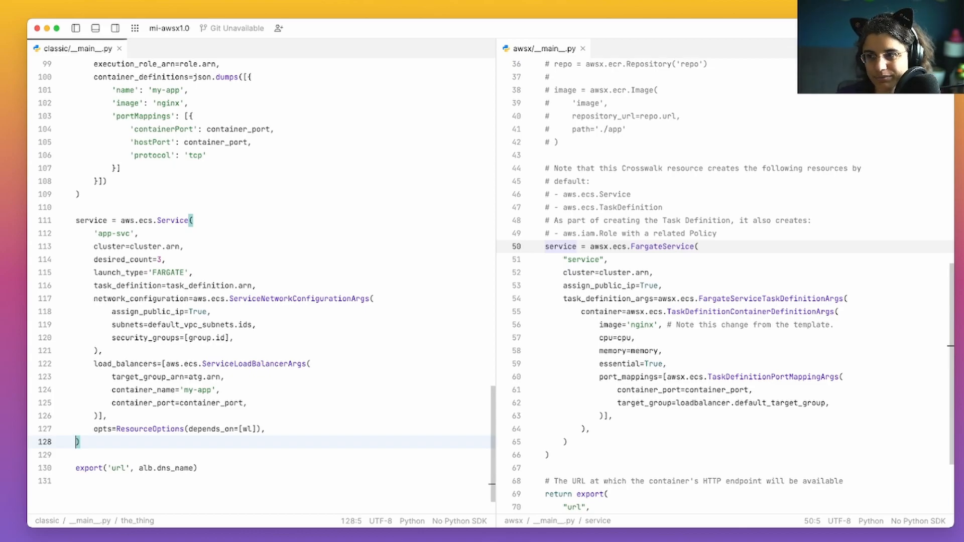
{"action": "left_click", "coordinate": [544, 246]}
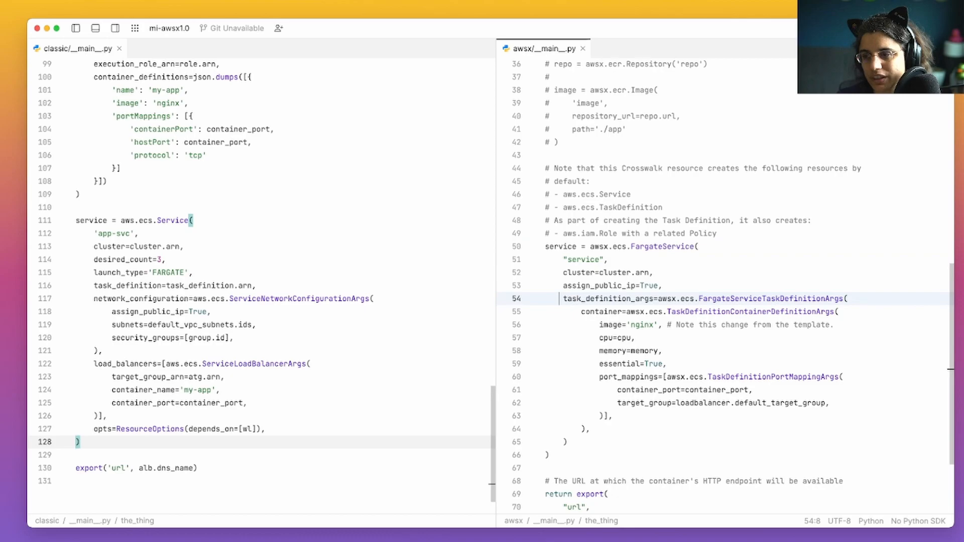
{"action": "left_click", "coordinate": [646, 324]}
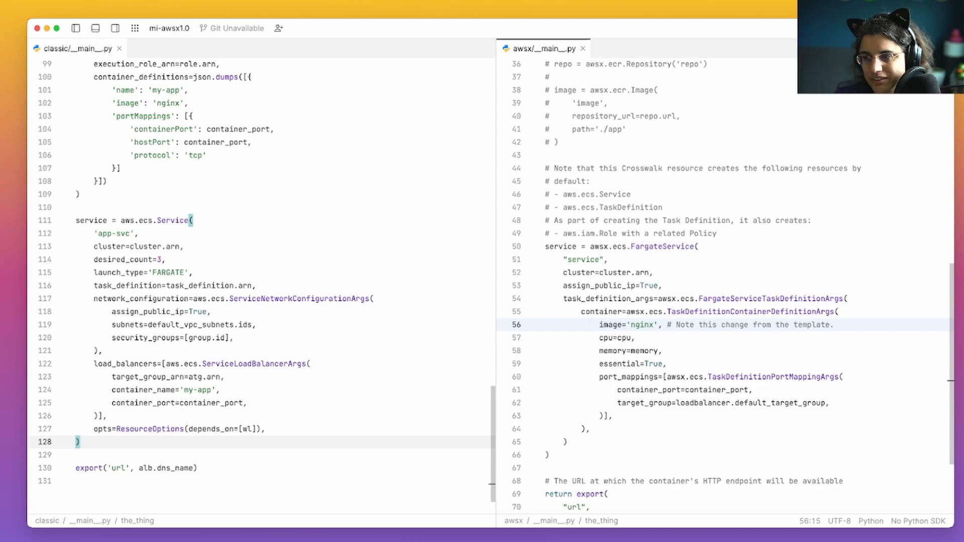
{"action": "scroll", "scroll_direction": "down", "scroll_amount": 3}
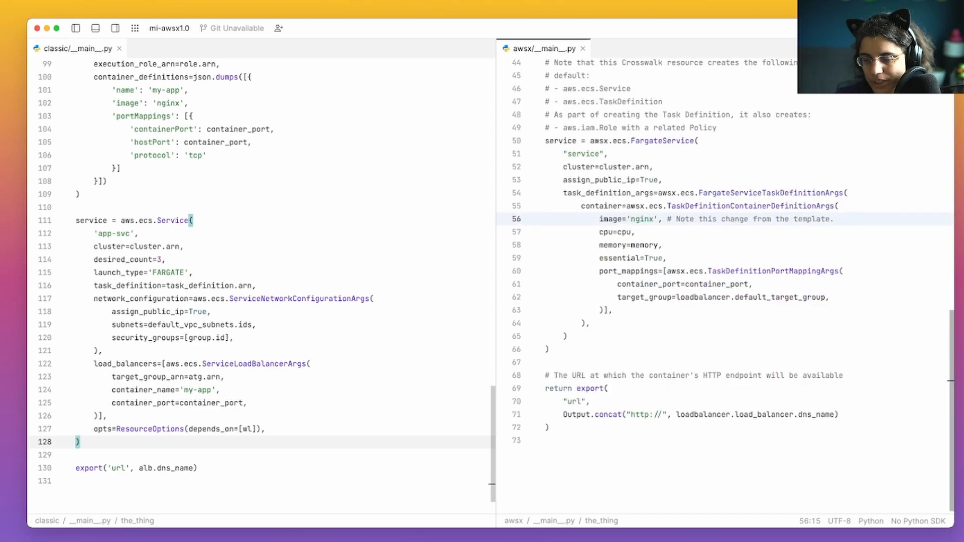
{"action": "left_click", "coordinate": [558, 387]}
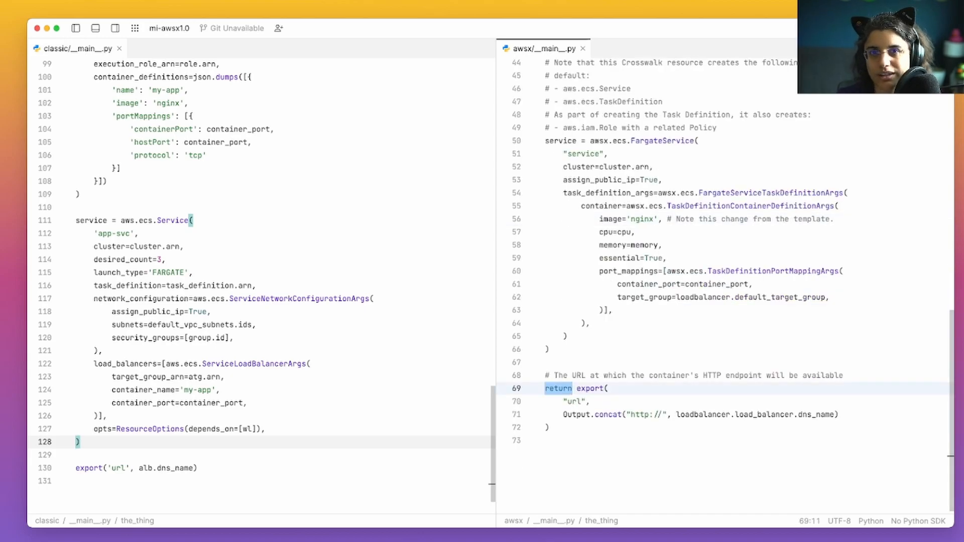
{"action": "left_click", "coordinate": [557, 387]}
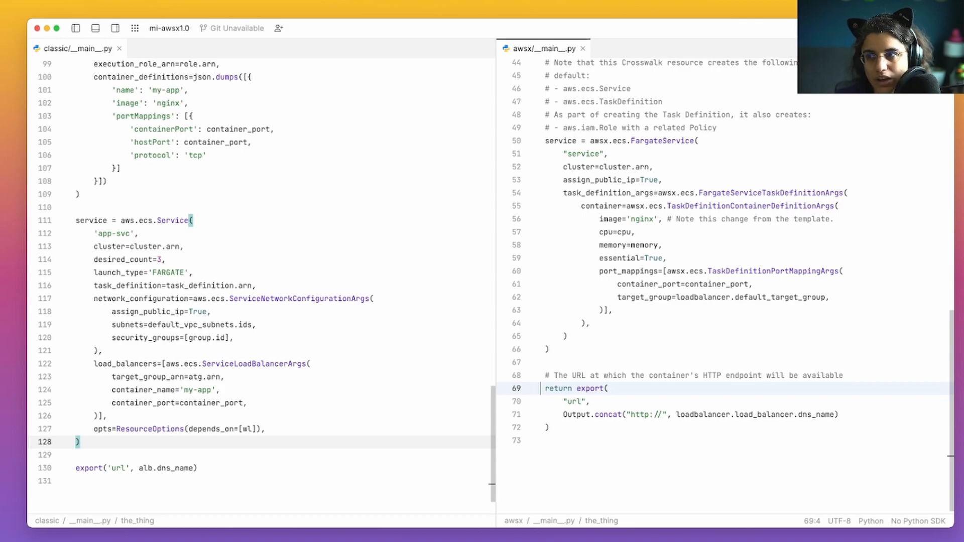
- Scroll the AWSX file back to its docstring, imports, config, cluster and Crosswalk load balancer
{"action": "scroll", "scroll_direction": "up", "scroll_amount": 3}
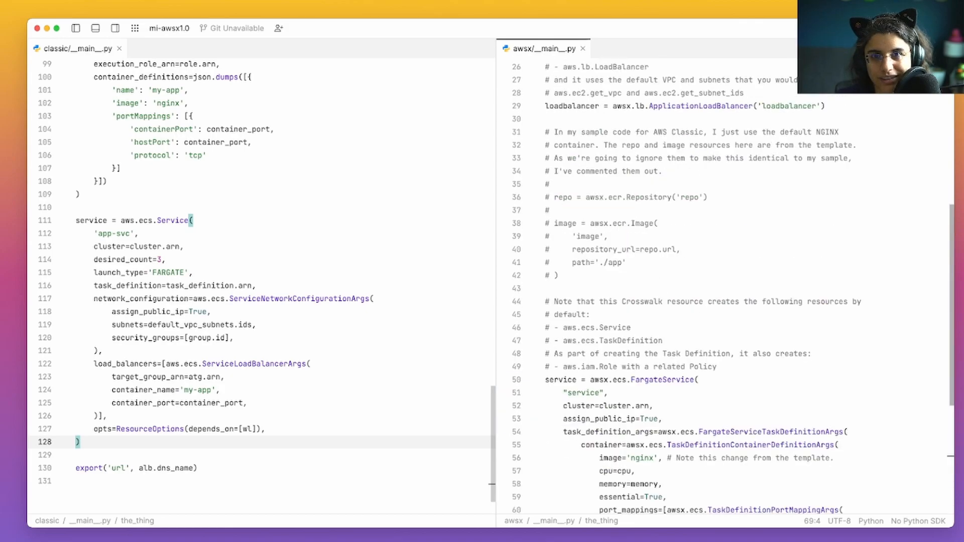
{"action": "scroll", "scroll_direction": "up", "scroll_amount": 3}
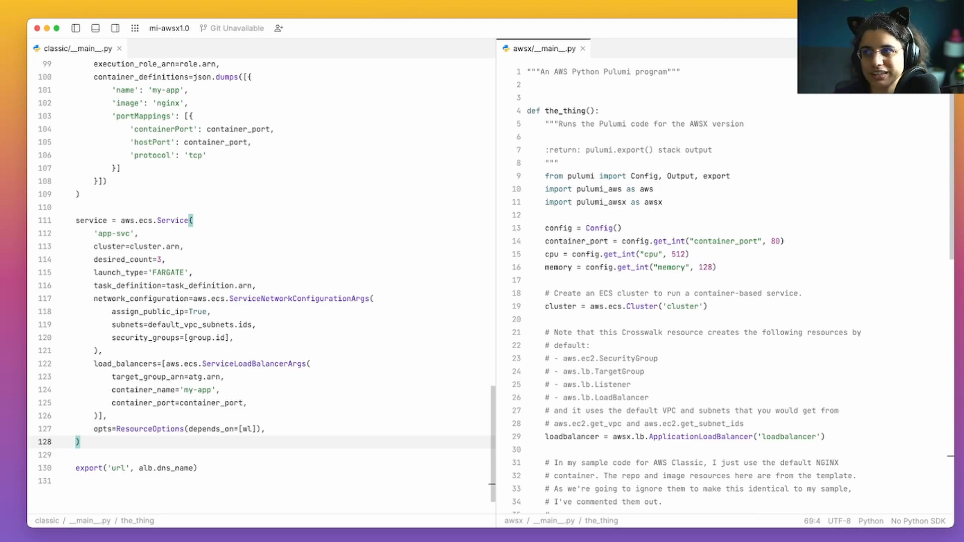
{"action": "scroll", "scroll_direction": "down", "scroll_amount": 3}
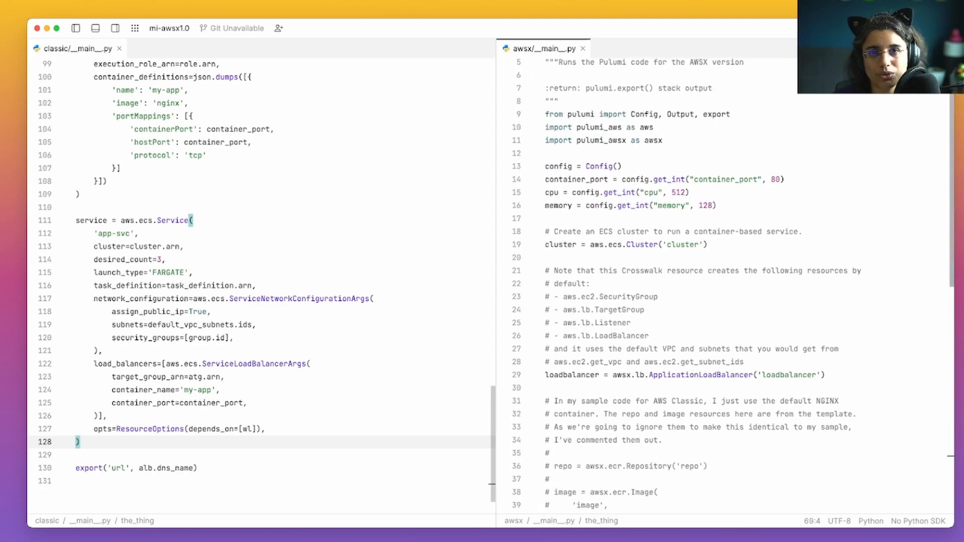